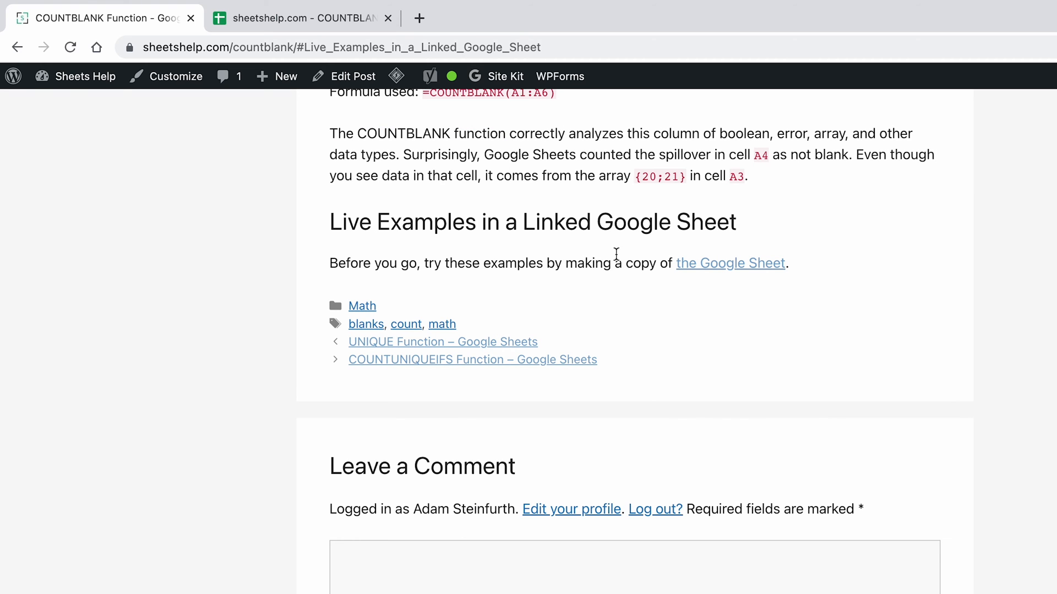
mouse_move(645, 219)
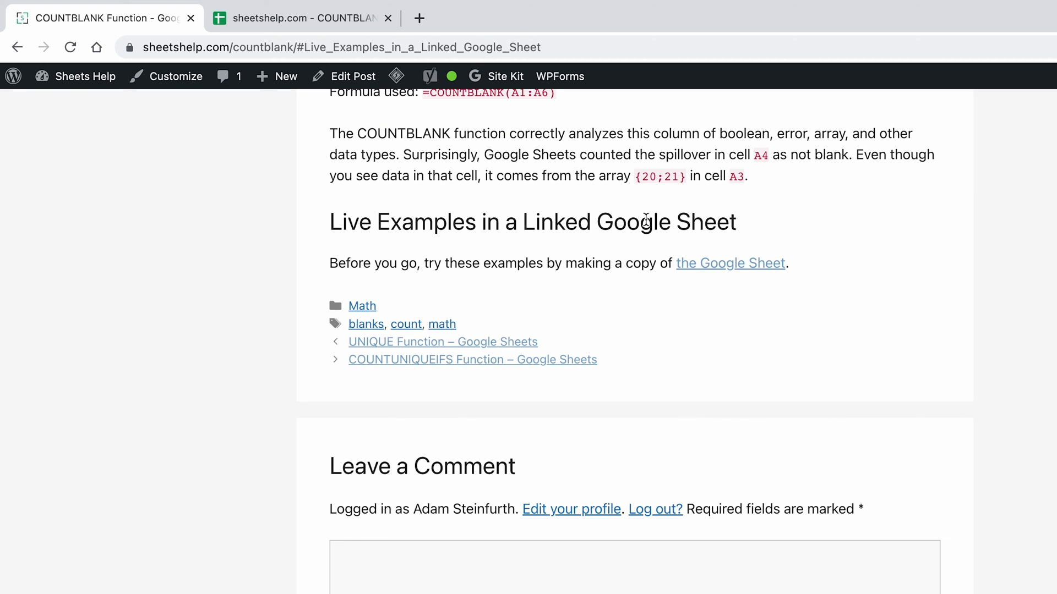
Enter =COUNTBLANK(A4:A6) in A7, returning 1 since zero isn't blank.
left_click(300, 18)
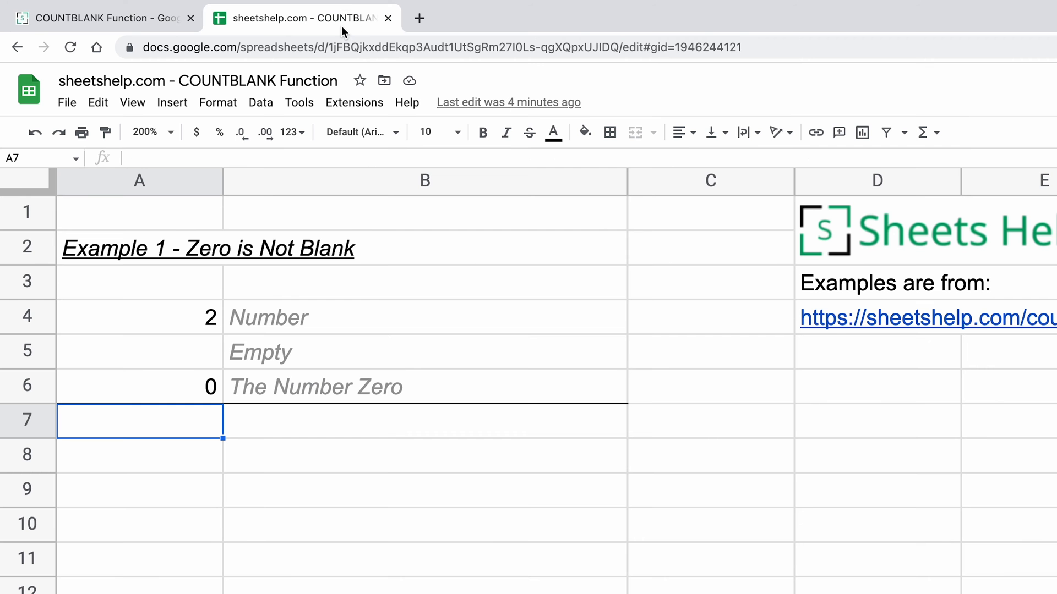
mouse_move(356, 270)
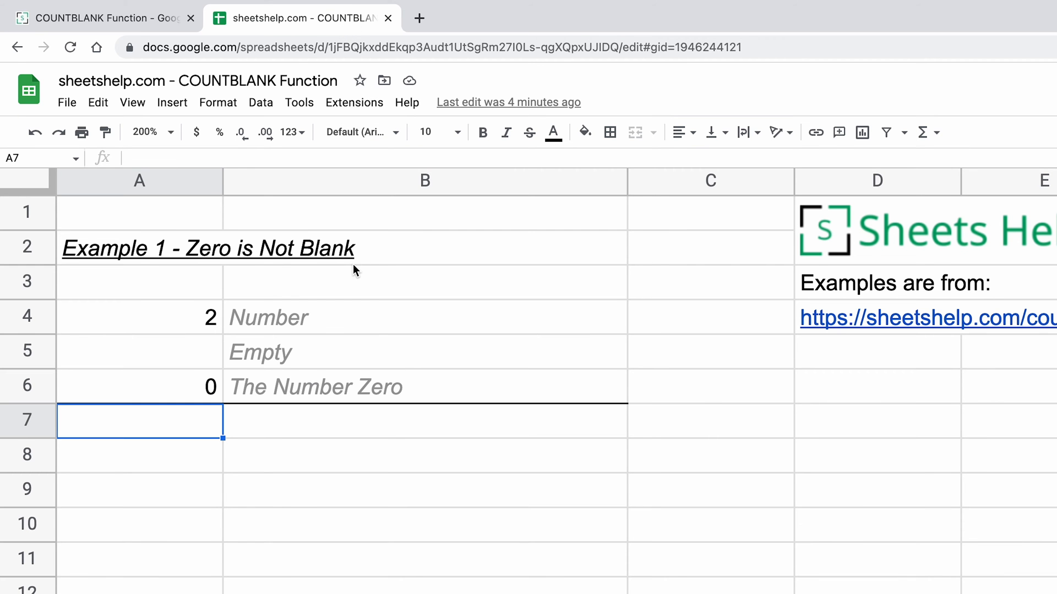
mouse_move(320, 492)
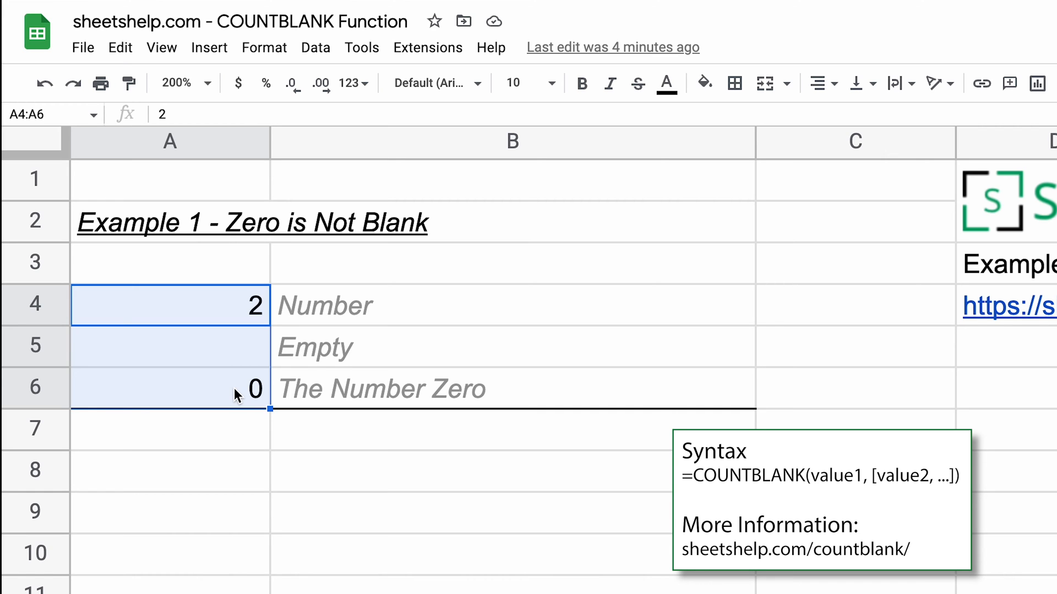
type("=")
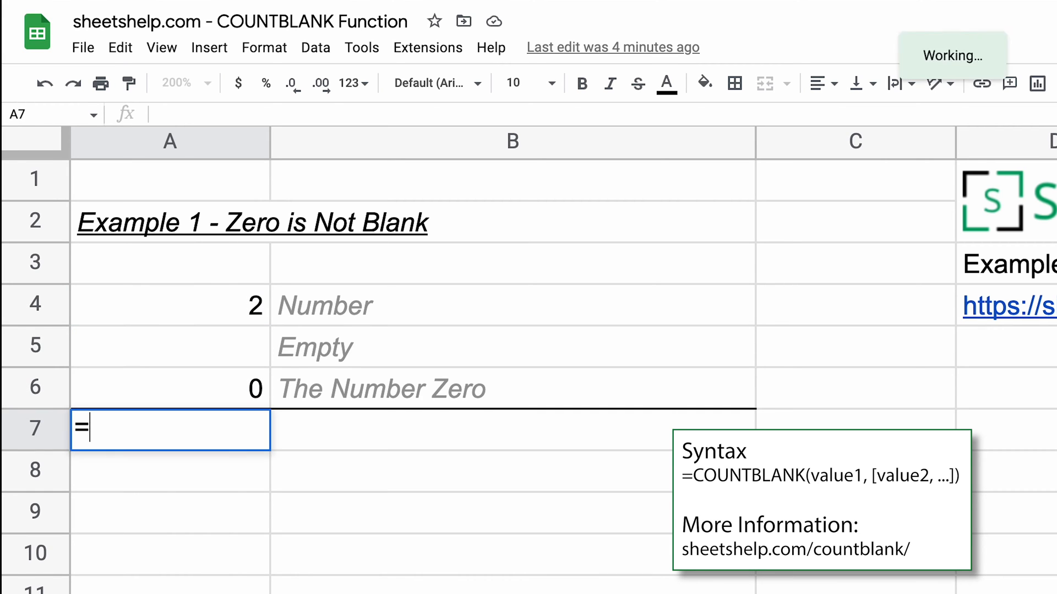
type("COUNTB")
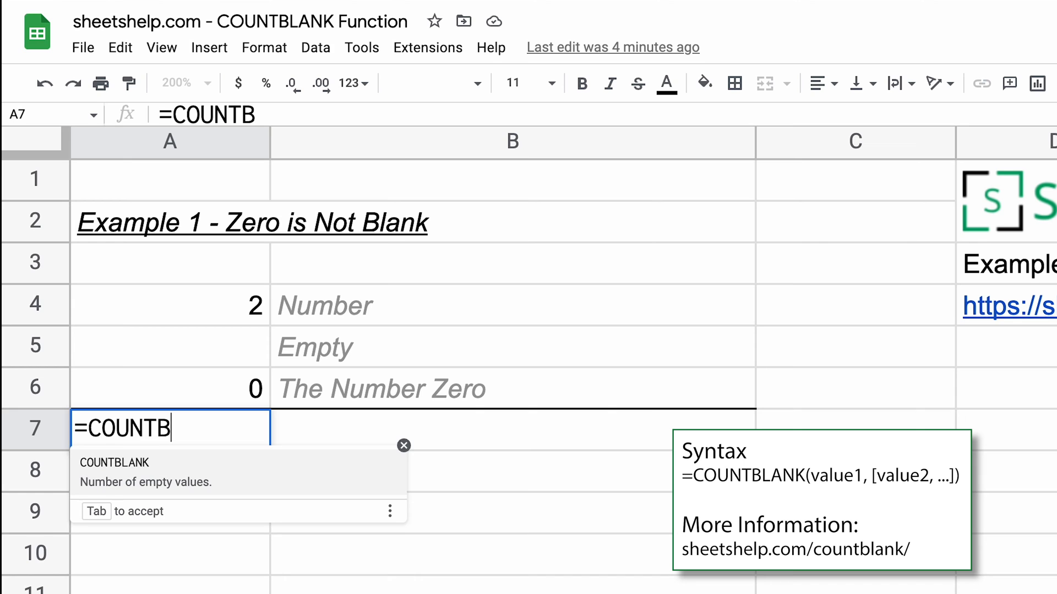
mouse_move(168, 480)
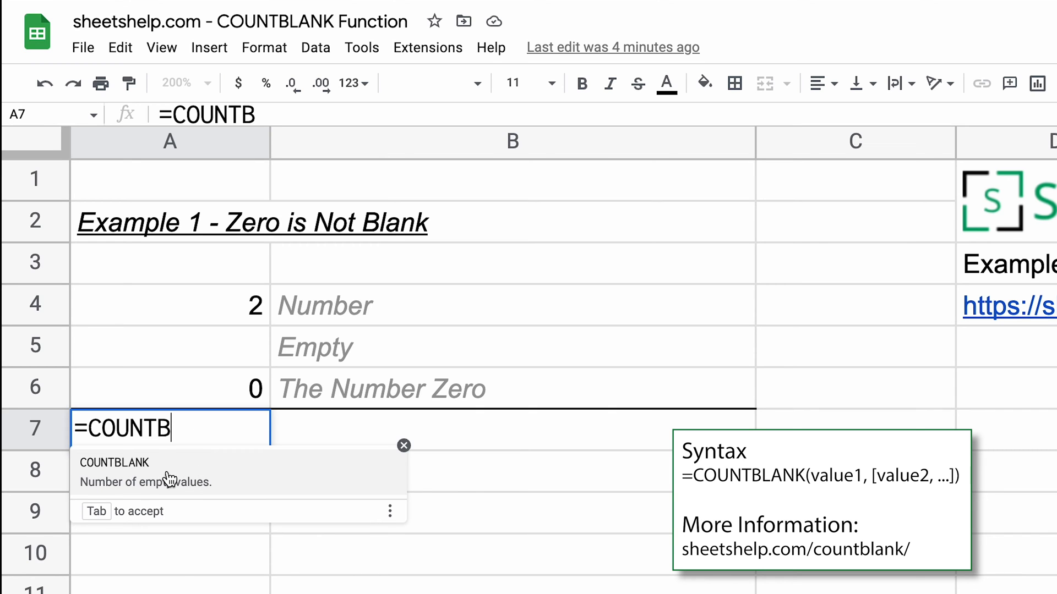
mouse_move(164, 475)
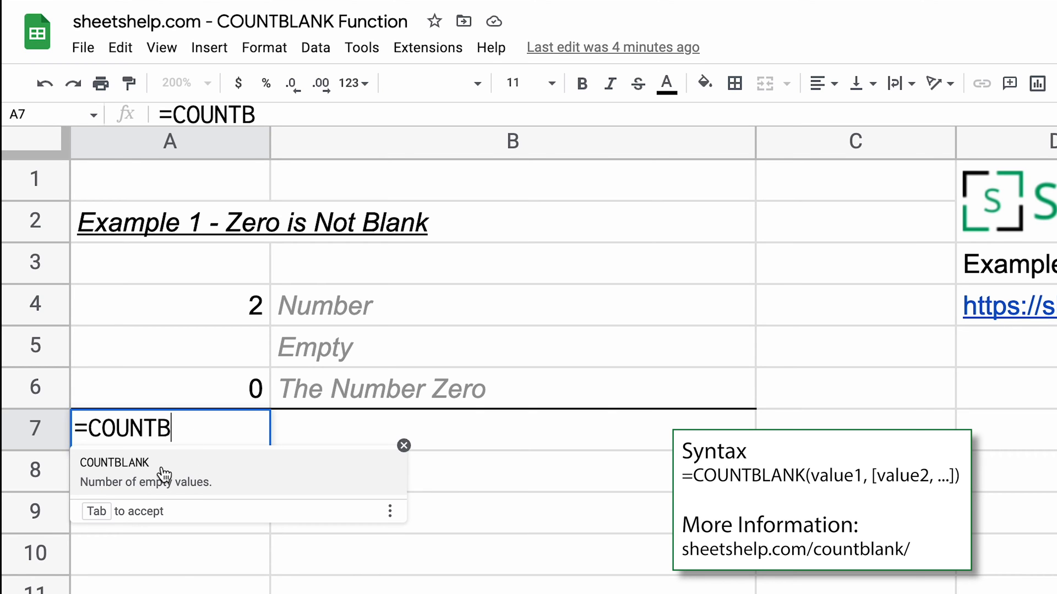
key("Tab")
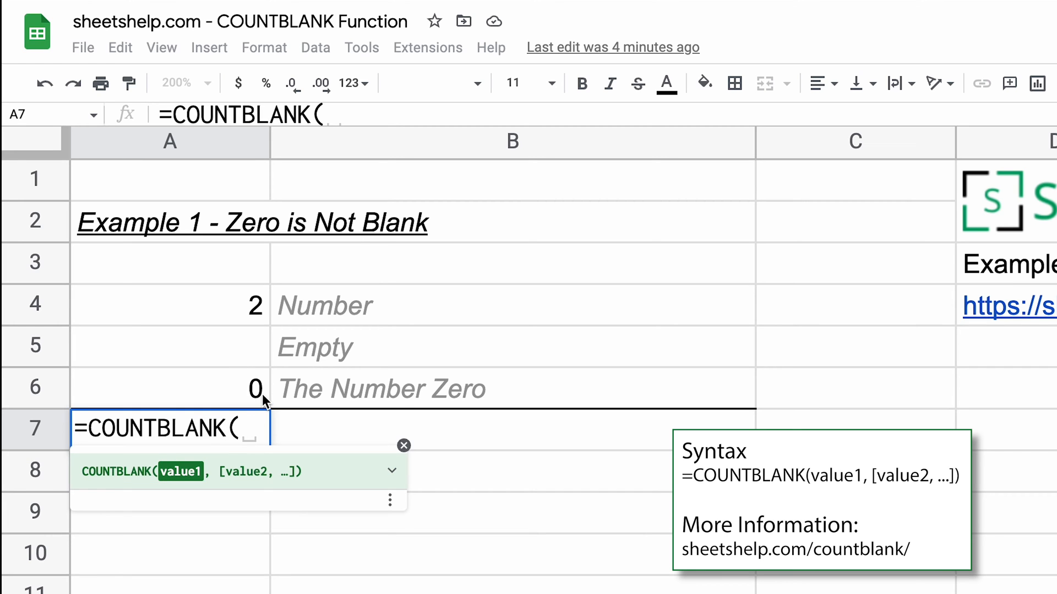
mouse_move(229, 307)
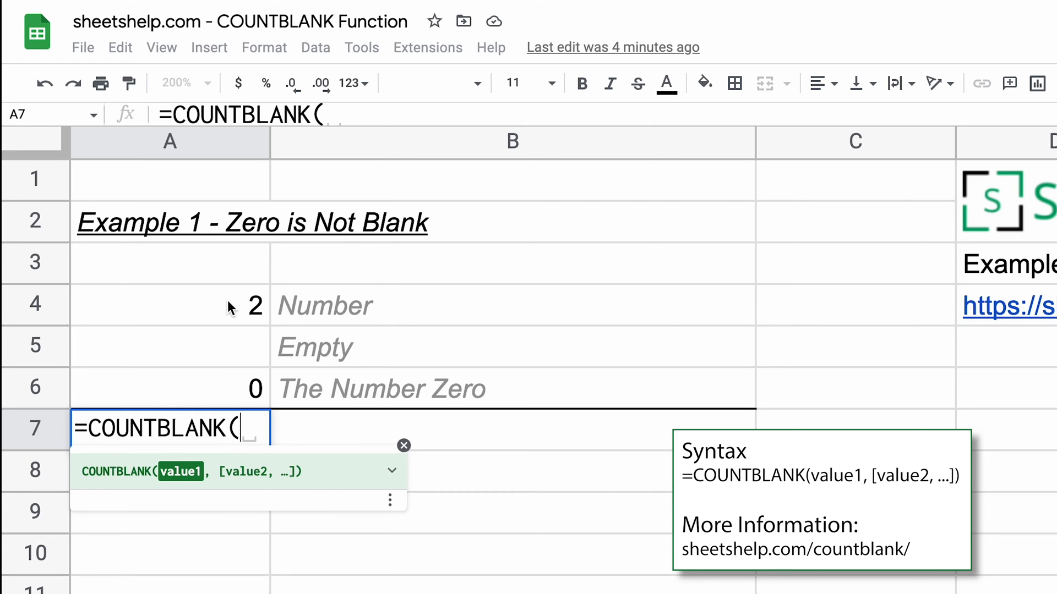
left_click(169, 305)
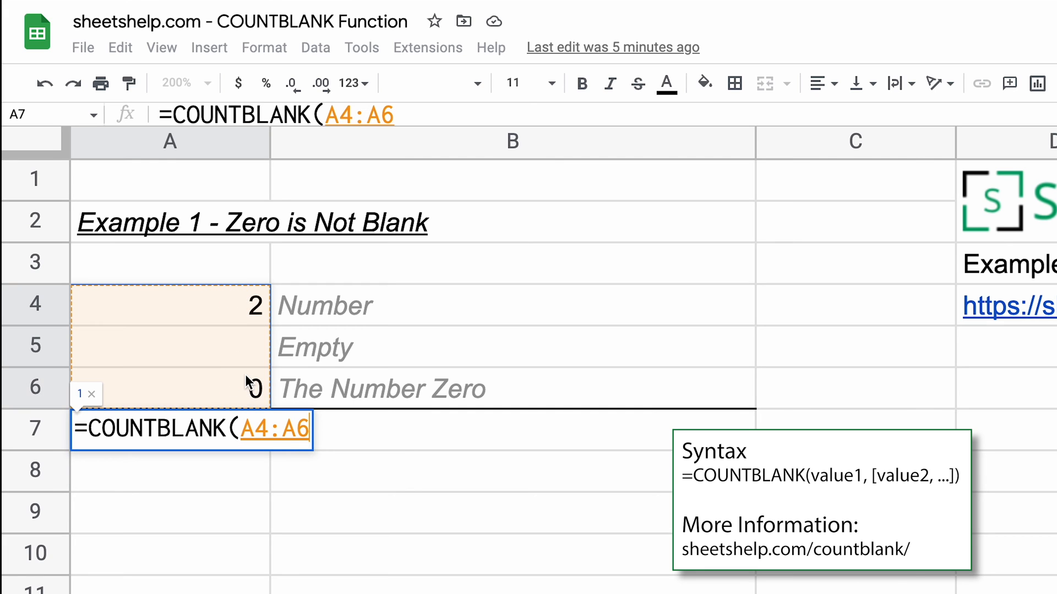
type(")")
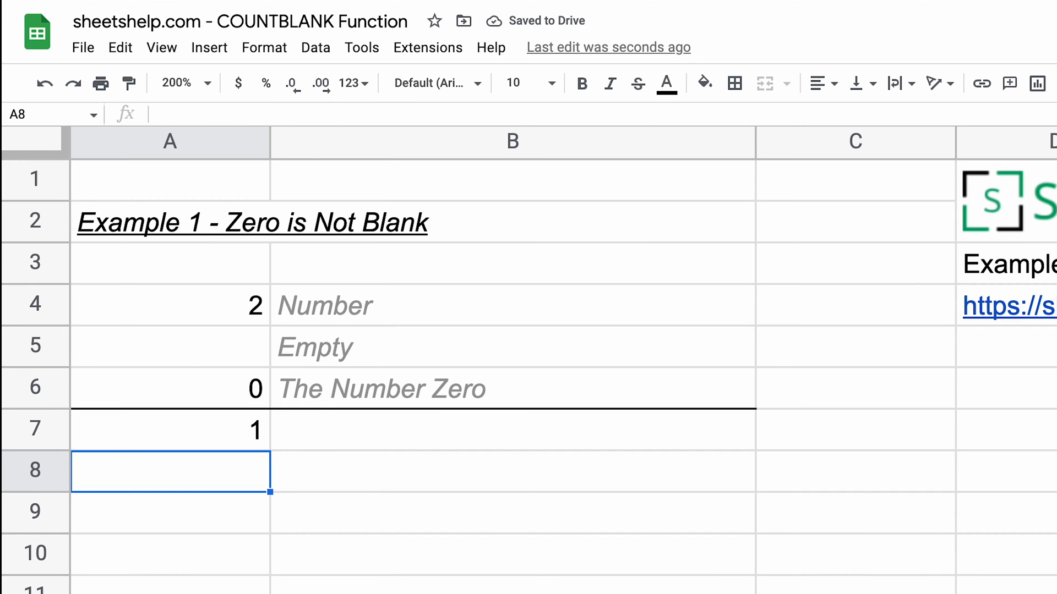
left_click(170, 348)
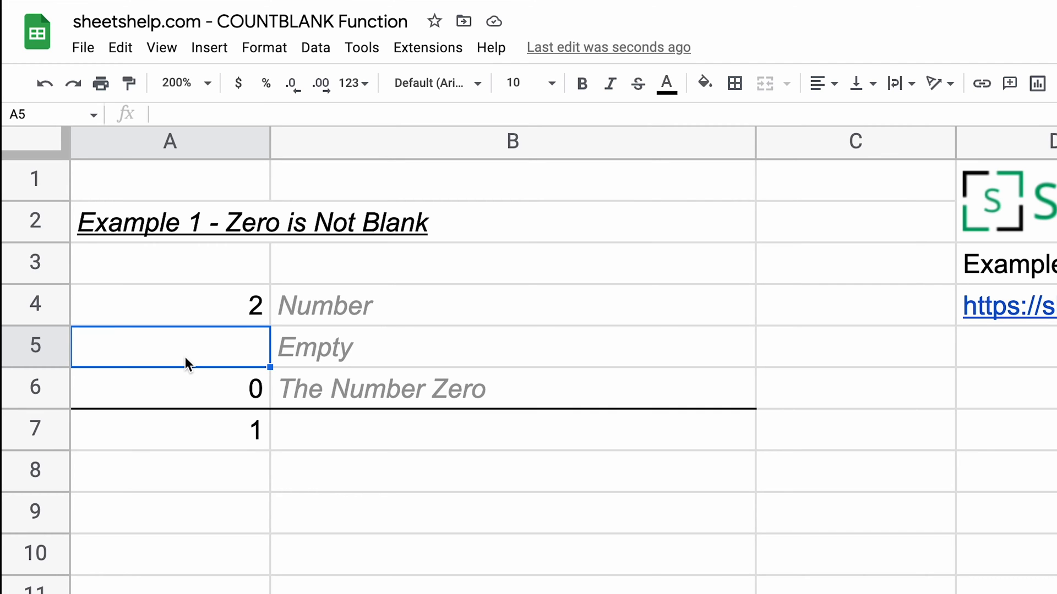
left_click(170, 388)
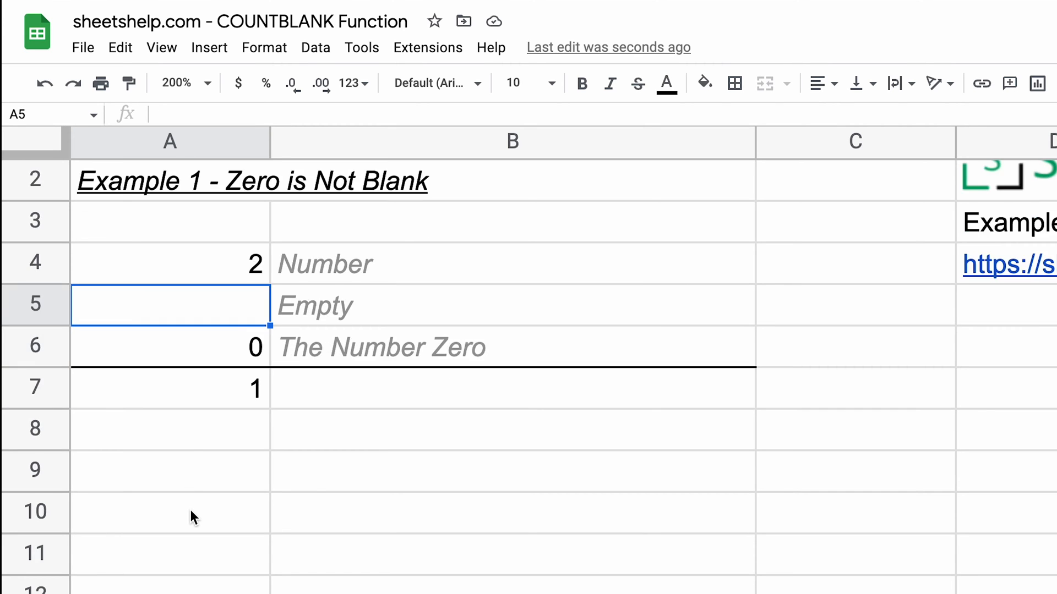
scroll("down", 3)
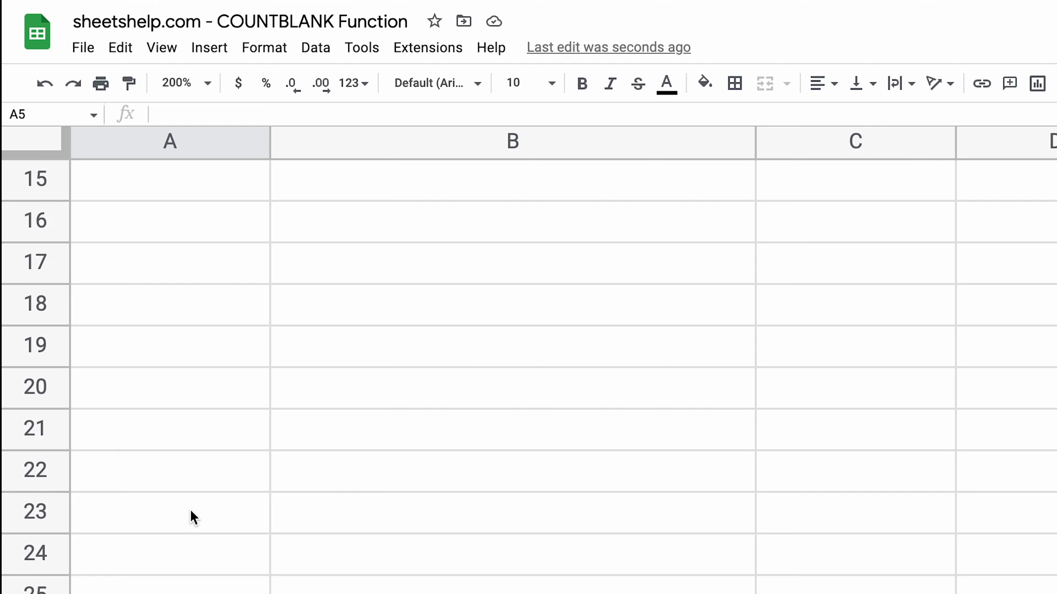
scroll("down", 3)
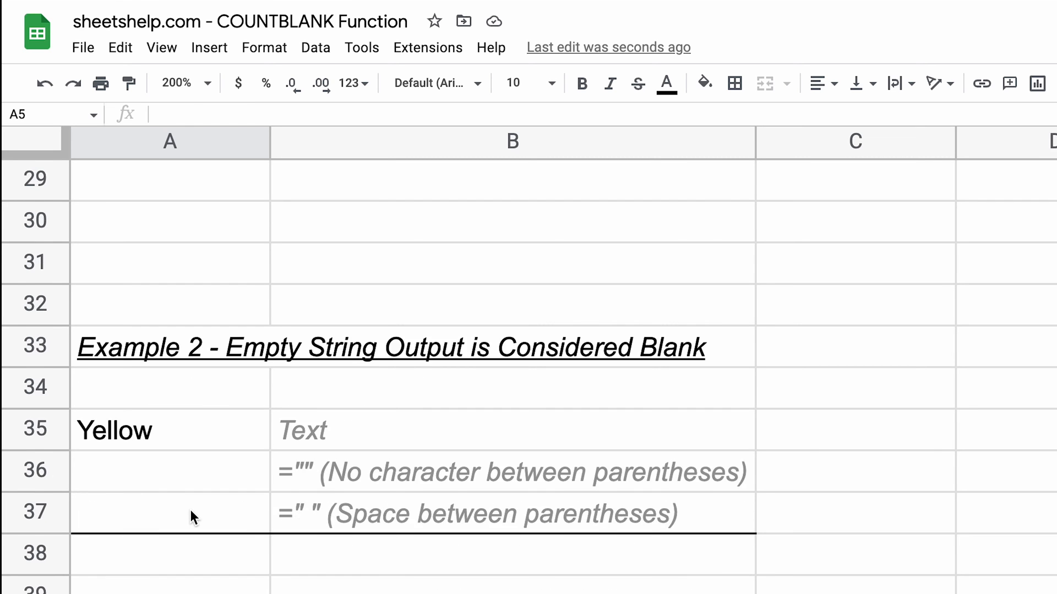
scroll("up", 3)
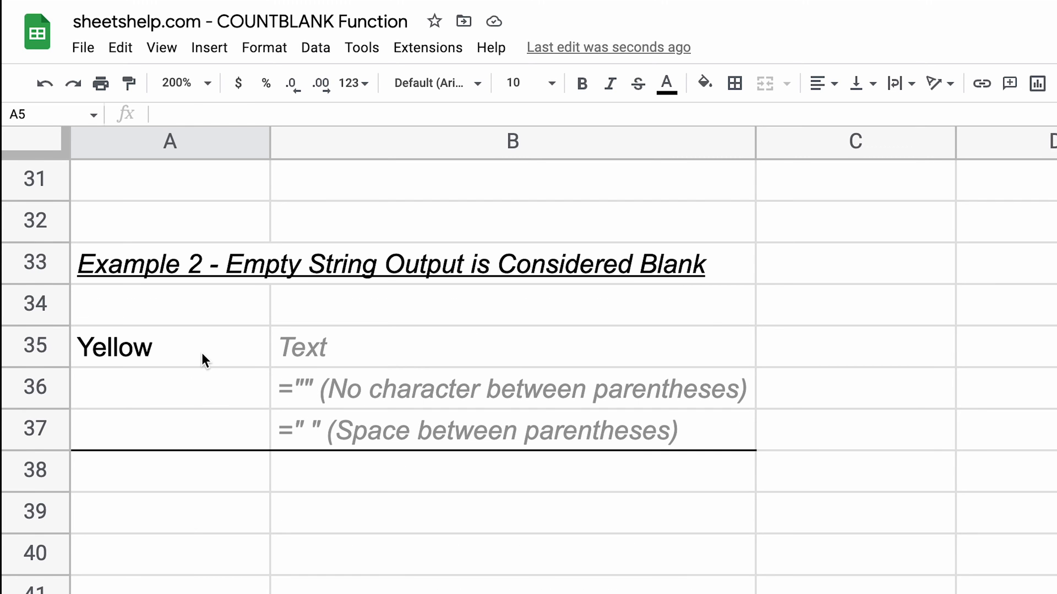
left_click(170, 347)
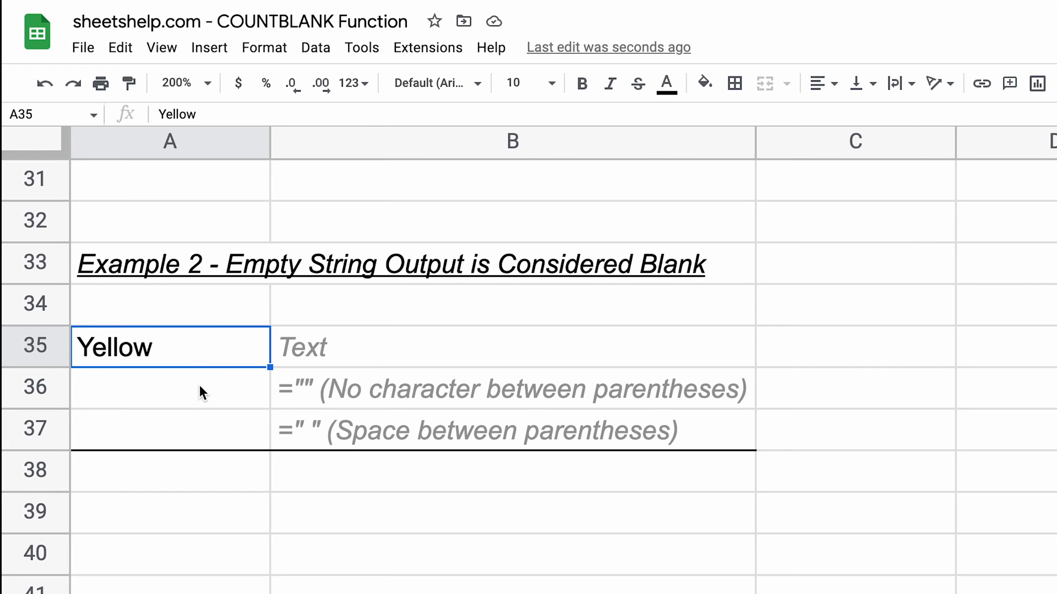
left_click(170, 471)
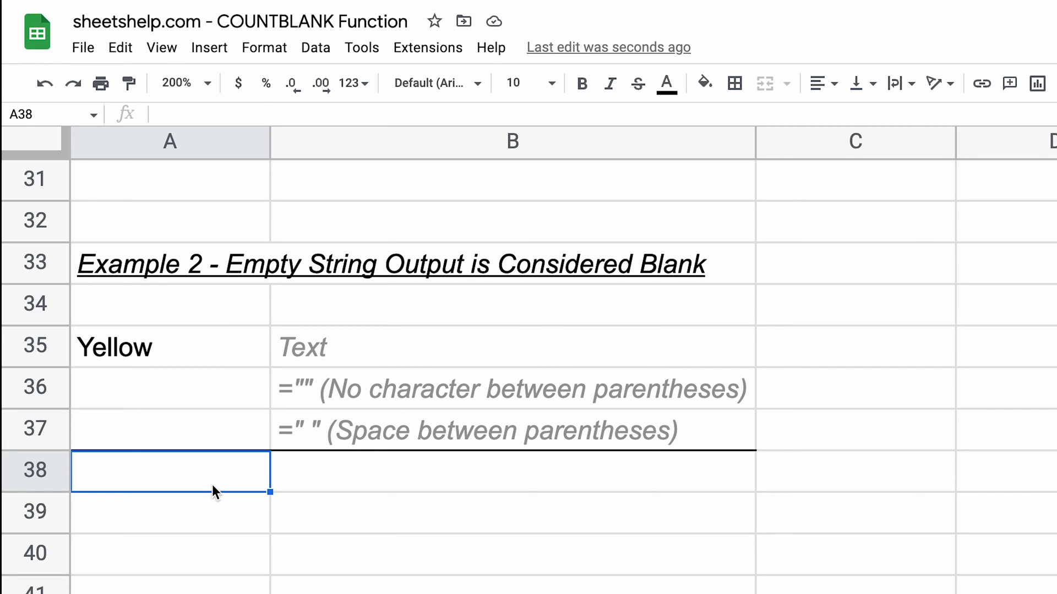
type("=COUNT")
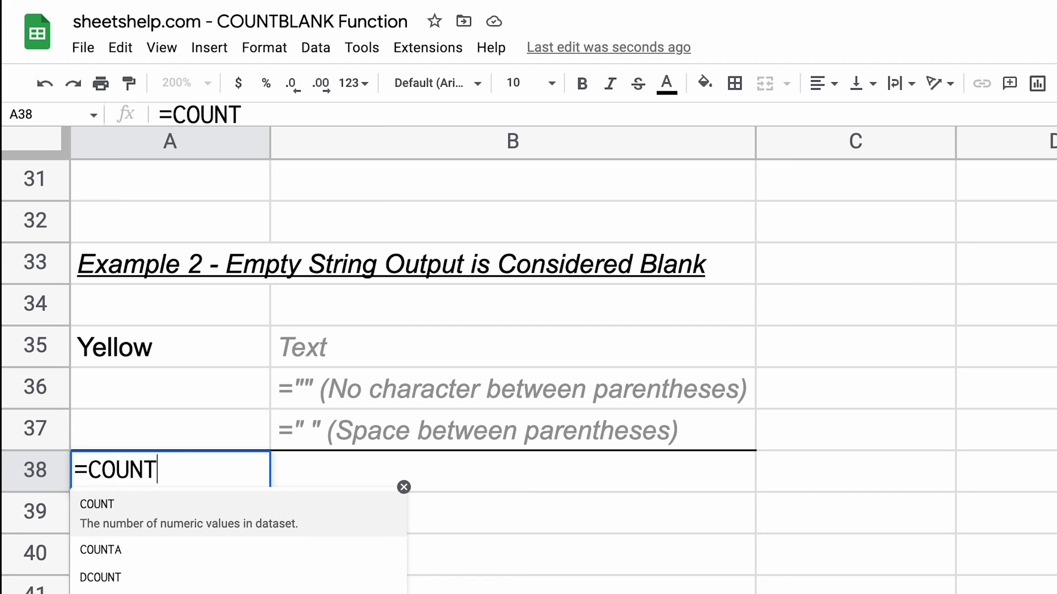
type("BLANK")
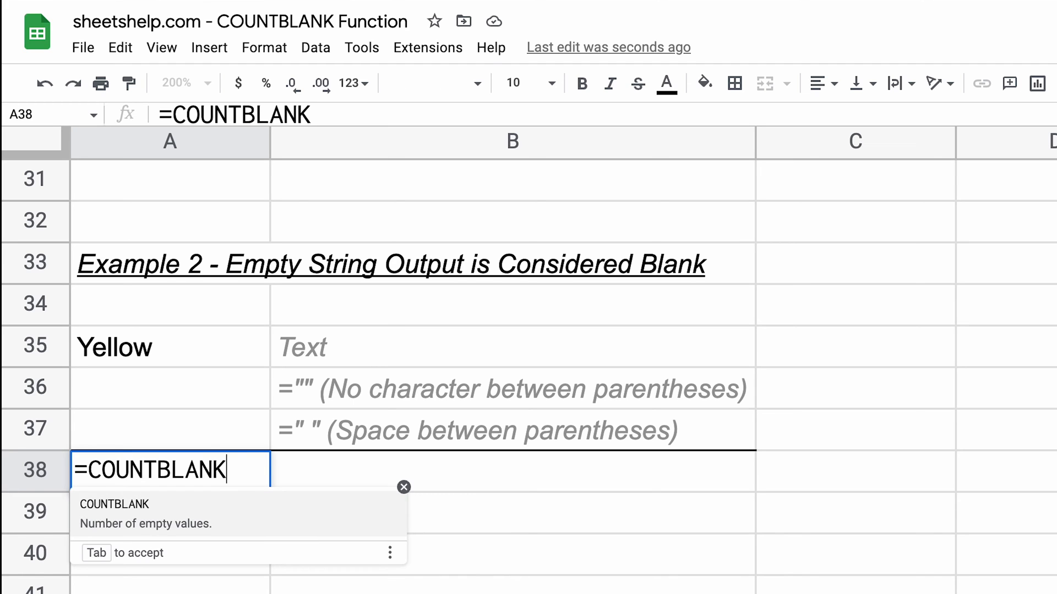
type("(A35:A37")
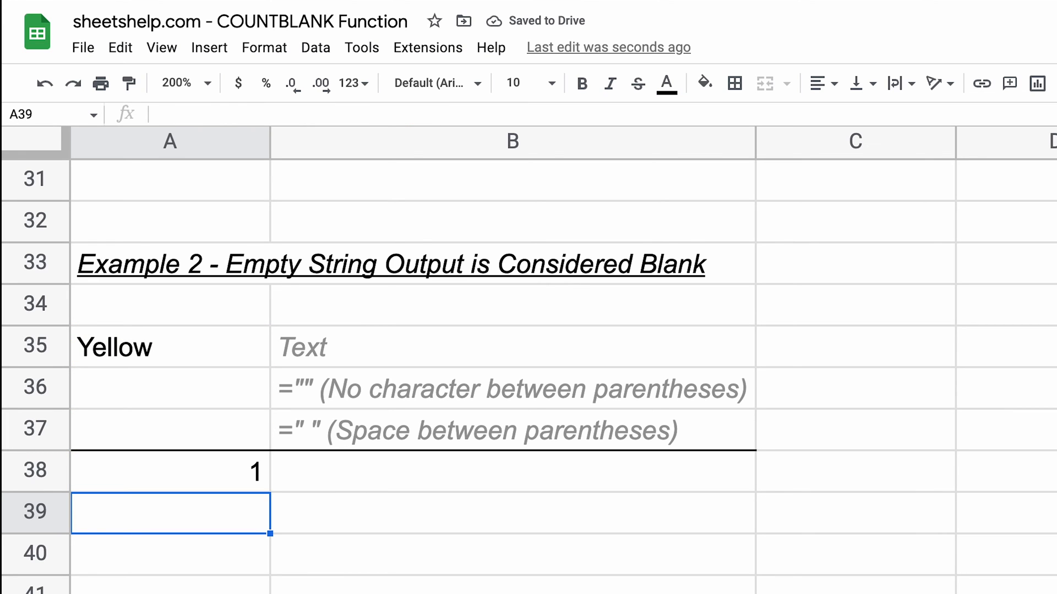
mouse_move(241, 528)
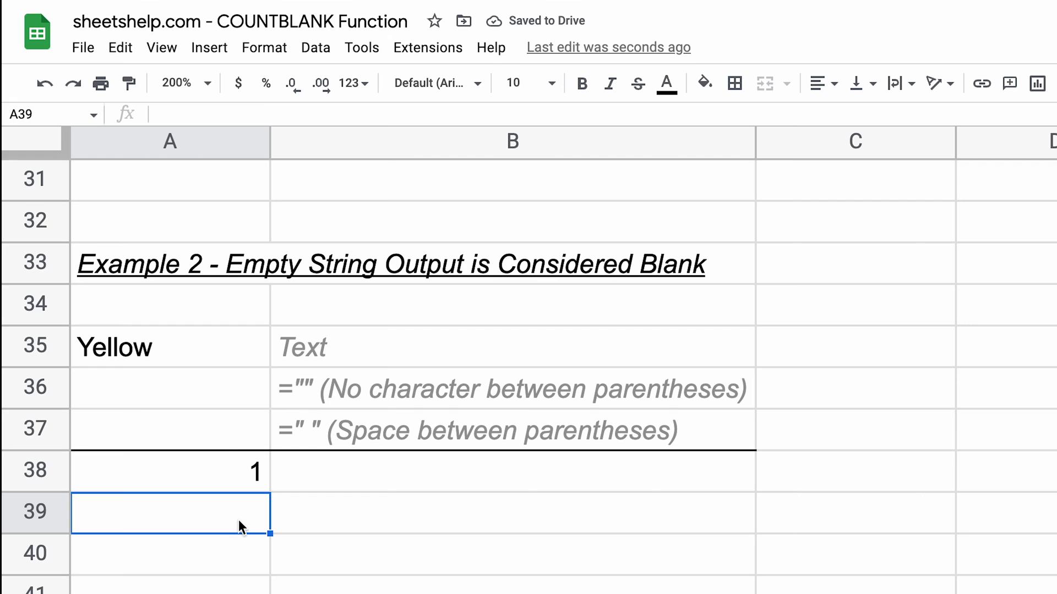
mouse_move(218, 403)
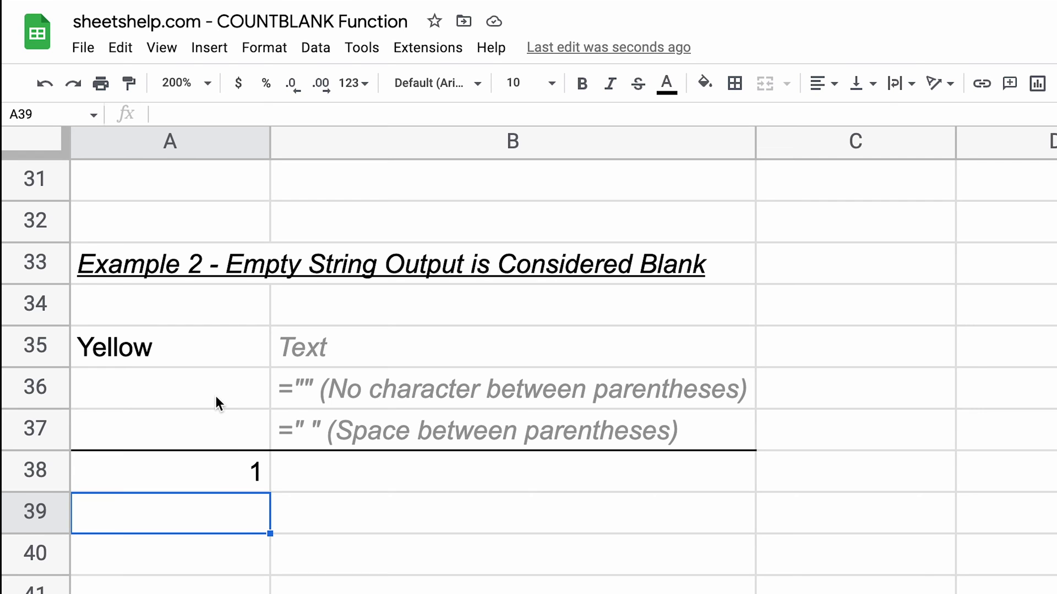
mouse_move(215, 433)
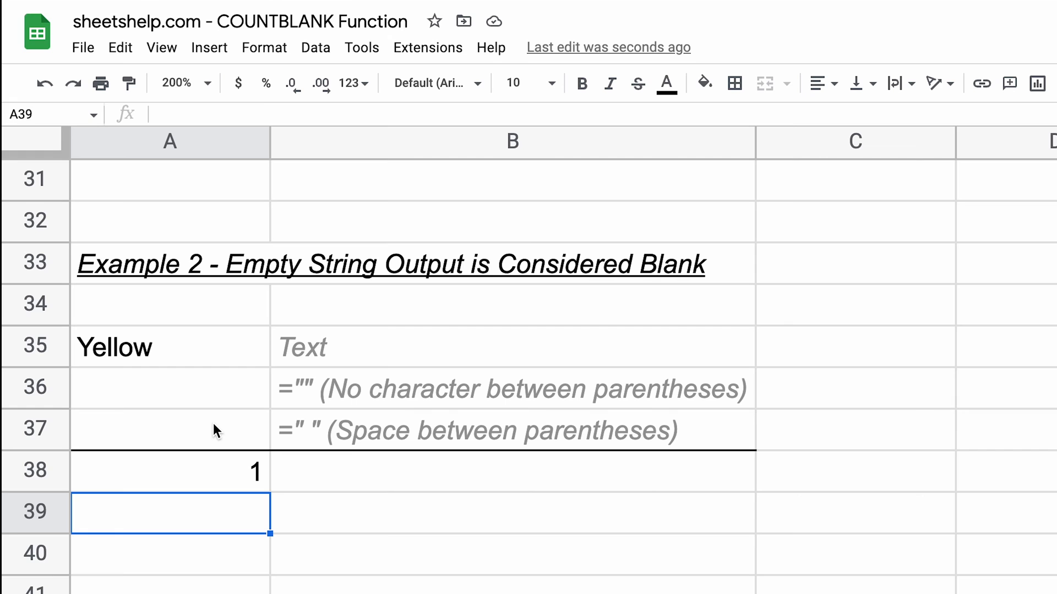
left_click(170, 430)
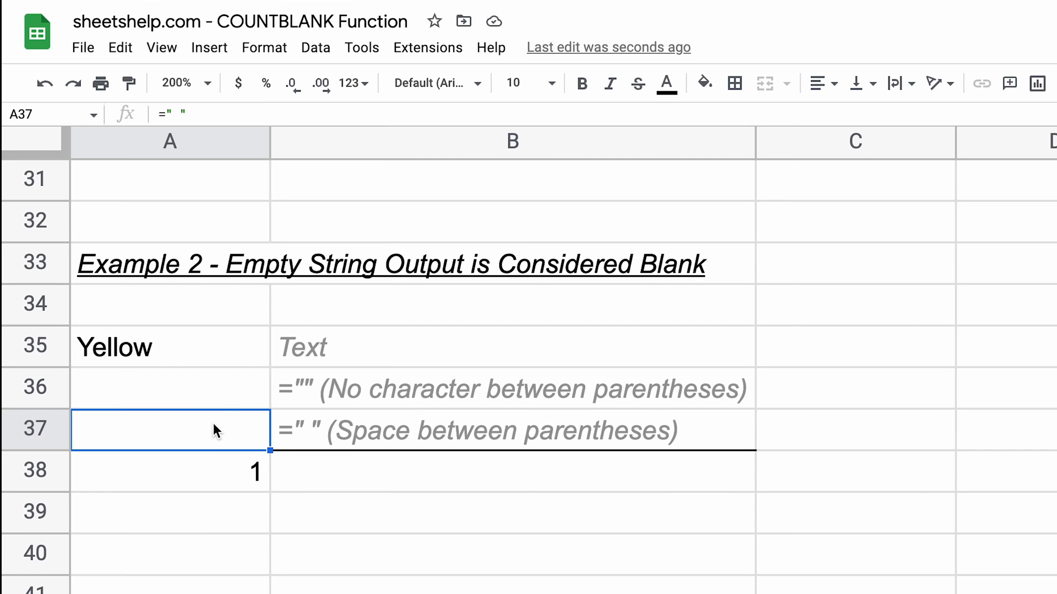
double_click(170, 430)
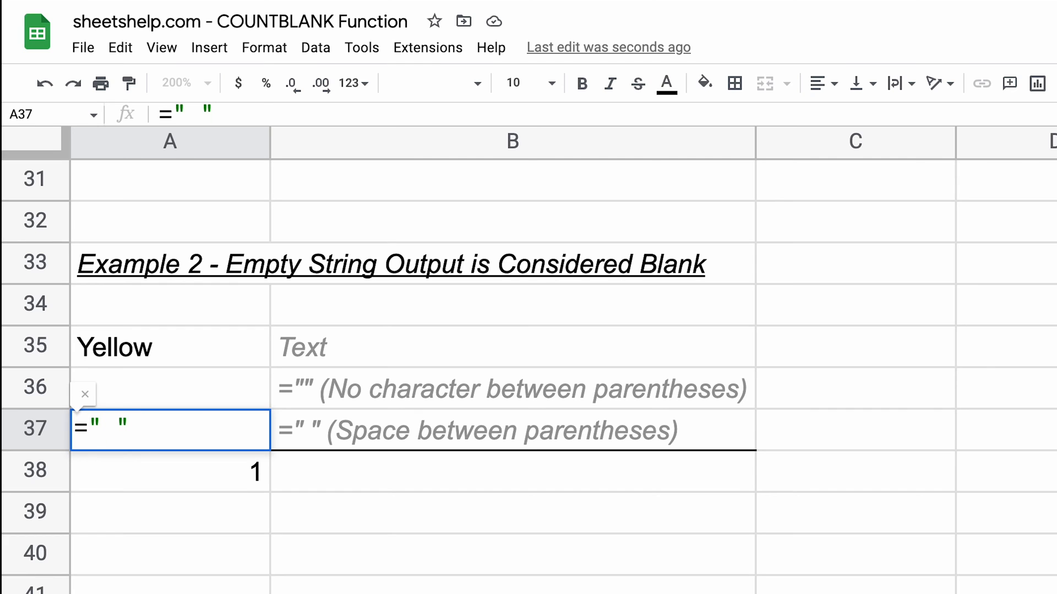
left_click(86, 430)
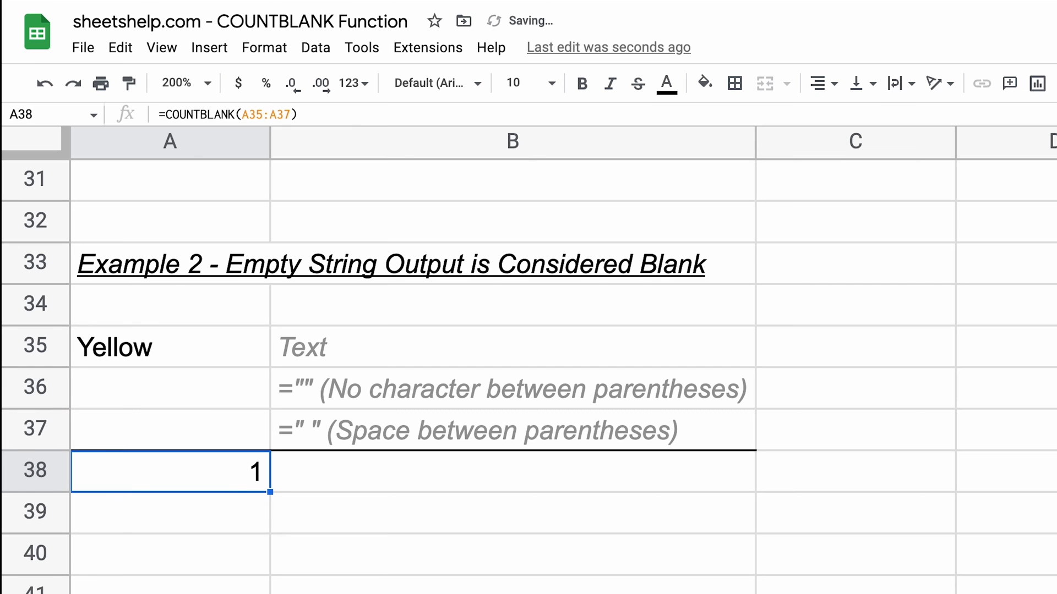
left_click(170, 430)
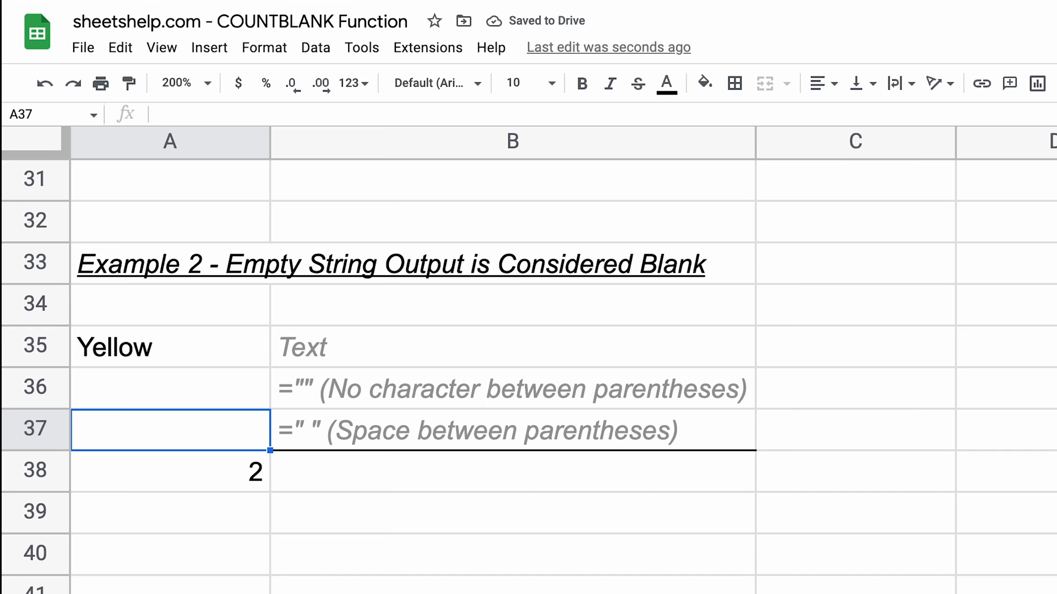
type("=")
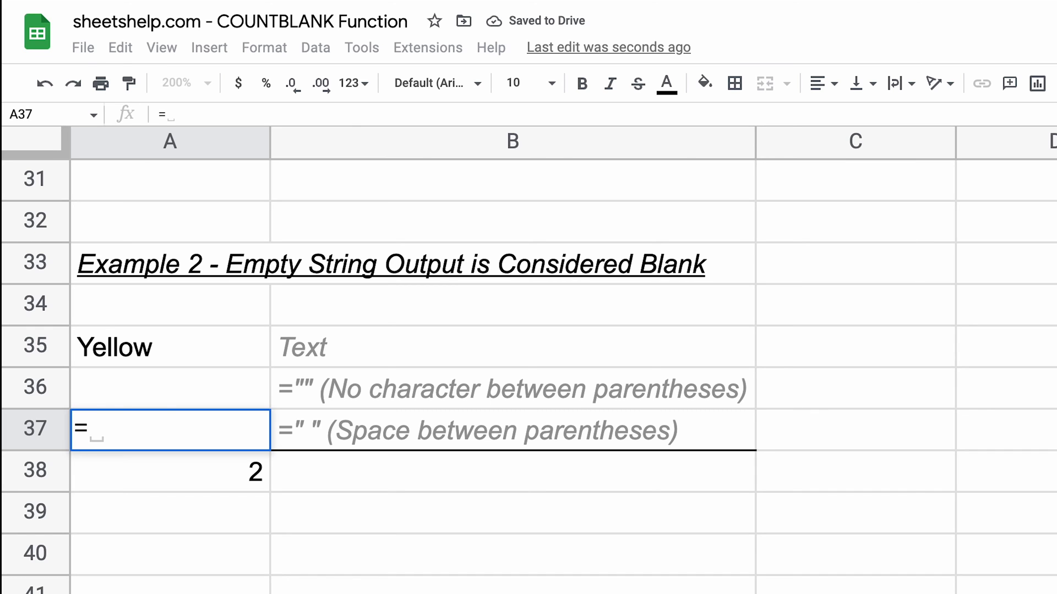
type("=\" \"")
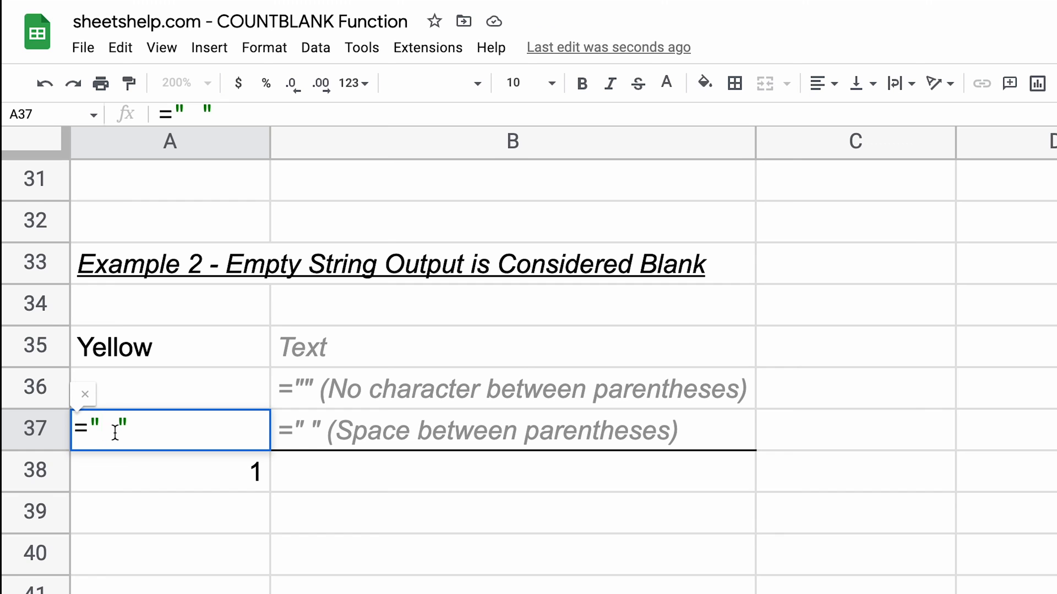
key("Escape")
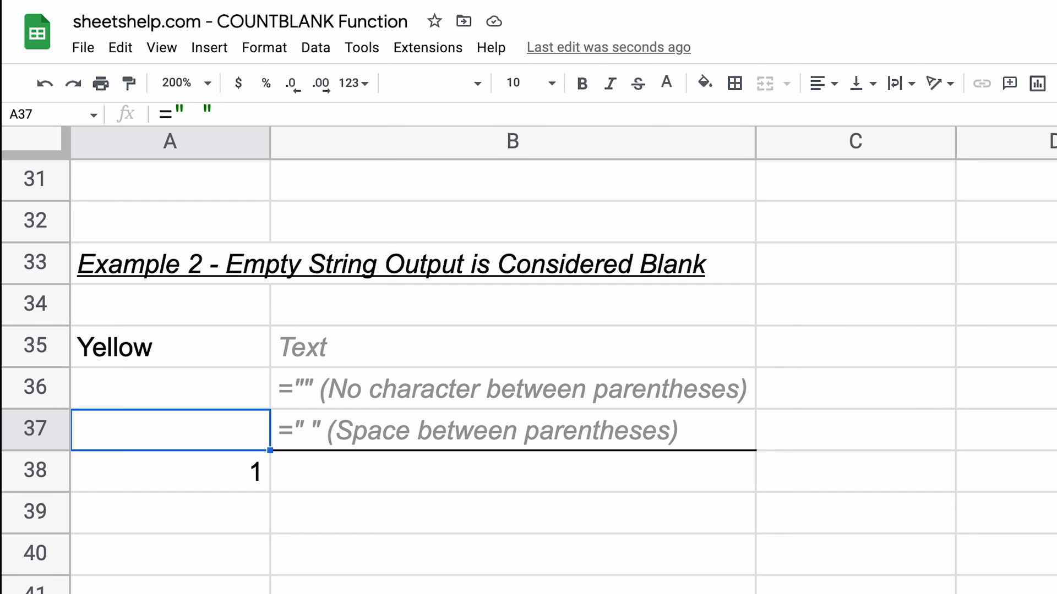
Scroll down to Example 3 and view the #DIV/0! error explanation.
scroll("down", 3)
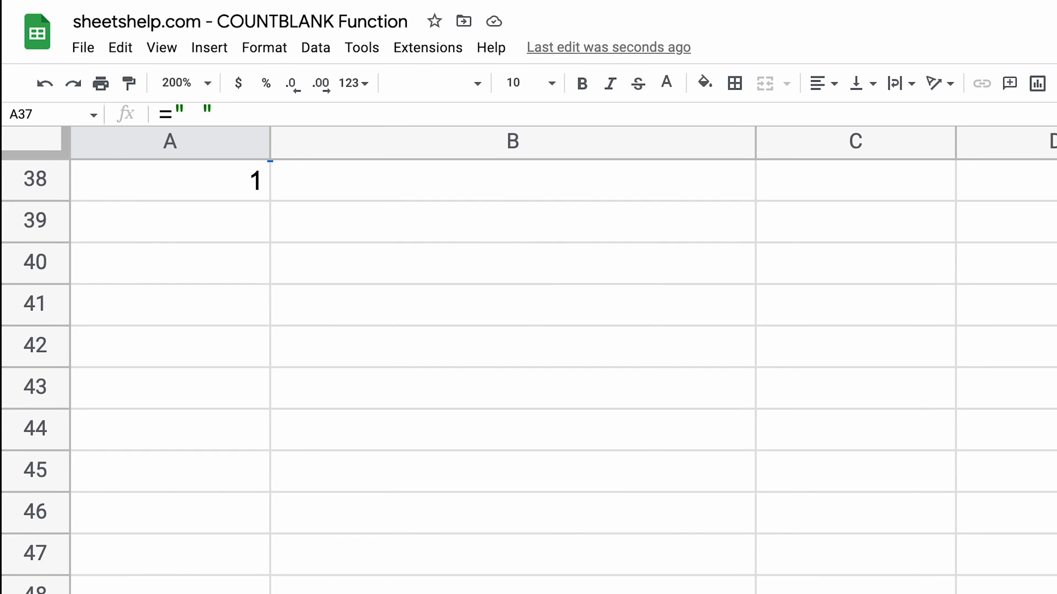
scroll("down", 3)
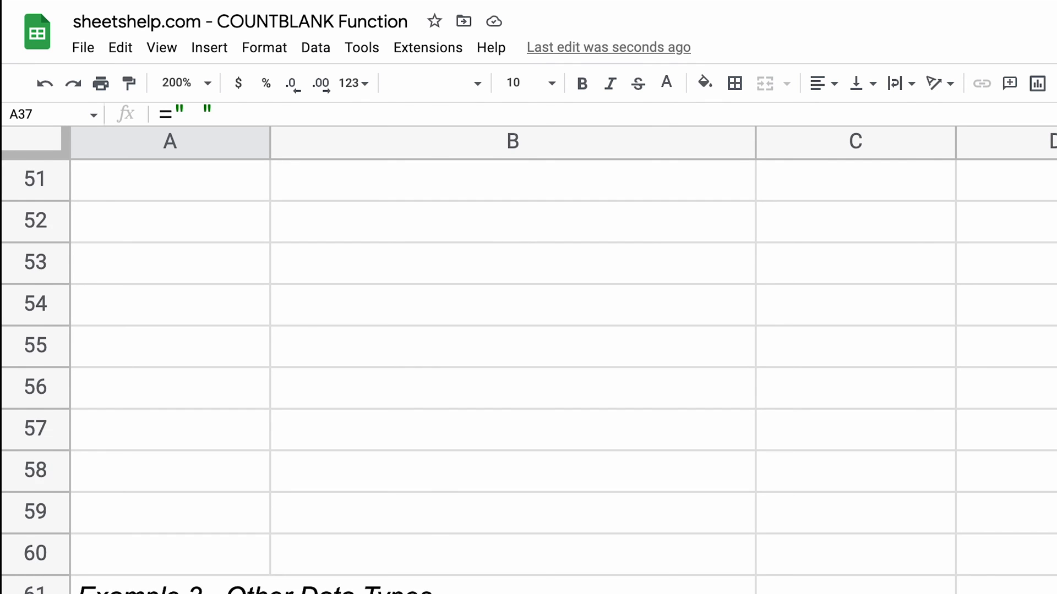
scroll("down", 3)
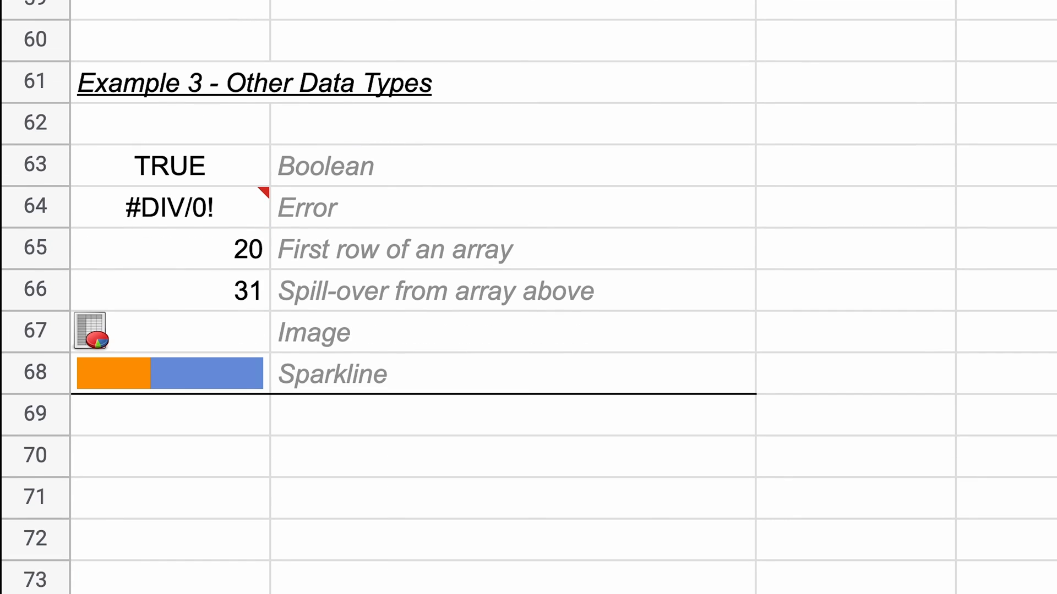
left_click(169, 207)
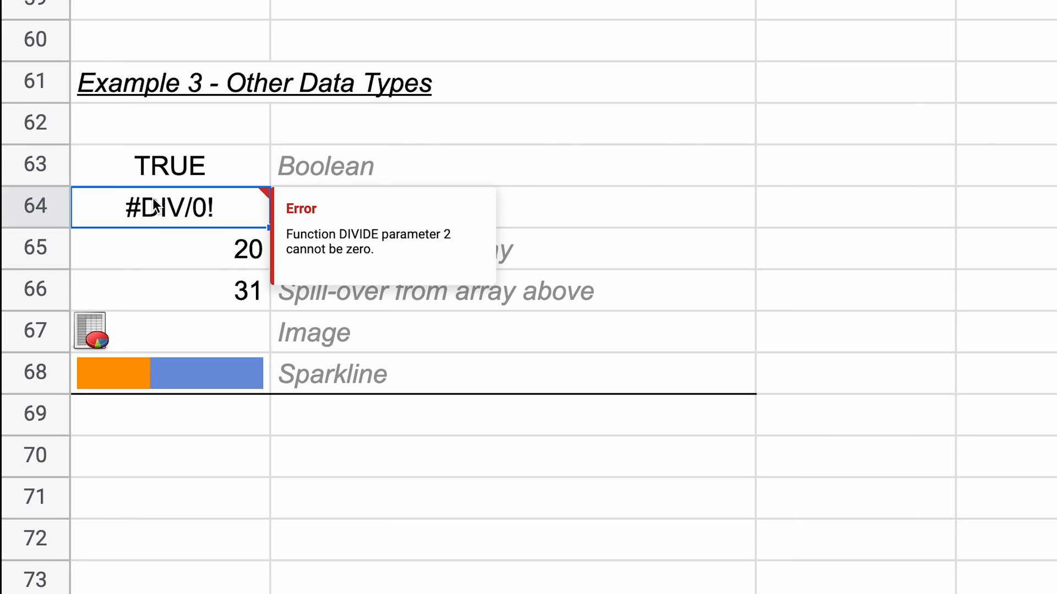
Change the Boolean in A63 from TRUE to FALSE, then select A69.
left_click(168, 165)
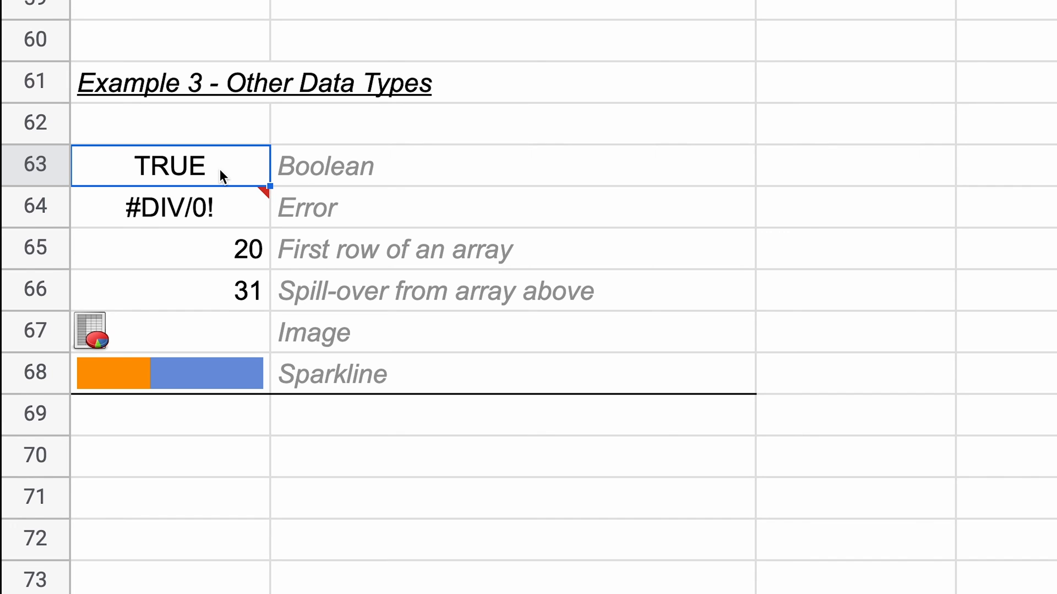
left_click(168, 207)
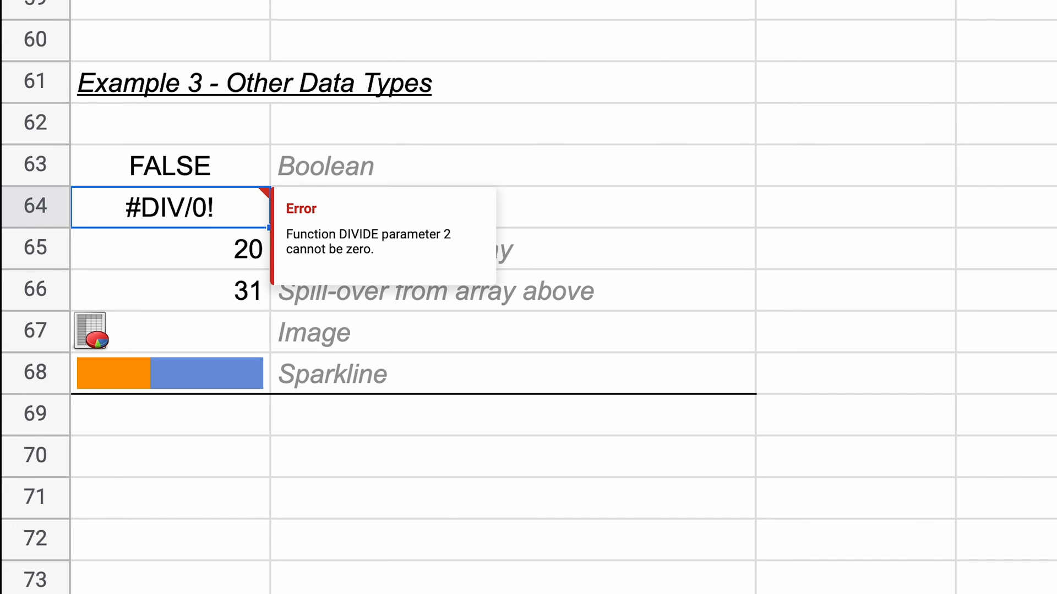
left_click(170, 415)
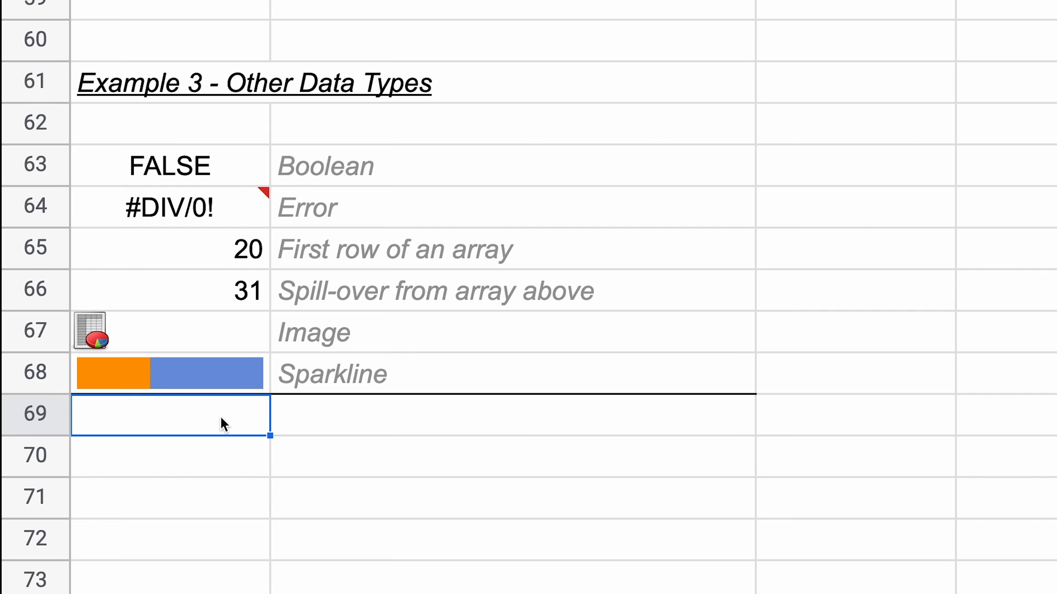
Enter =COUNTBLANK(A63:A68) in A69, returning 0, then select A65.
type("=COUNTBLANK(A63:A68")
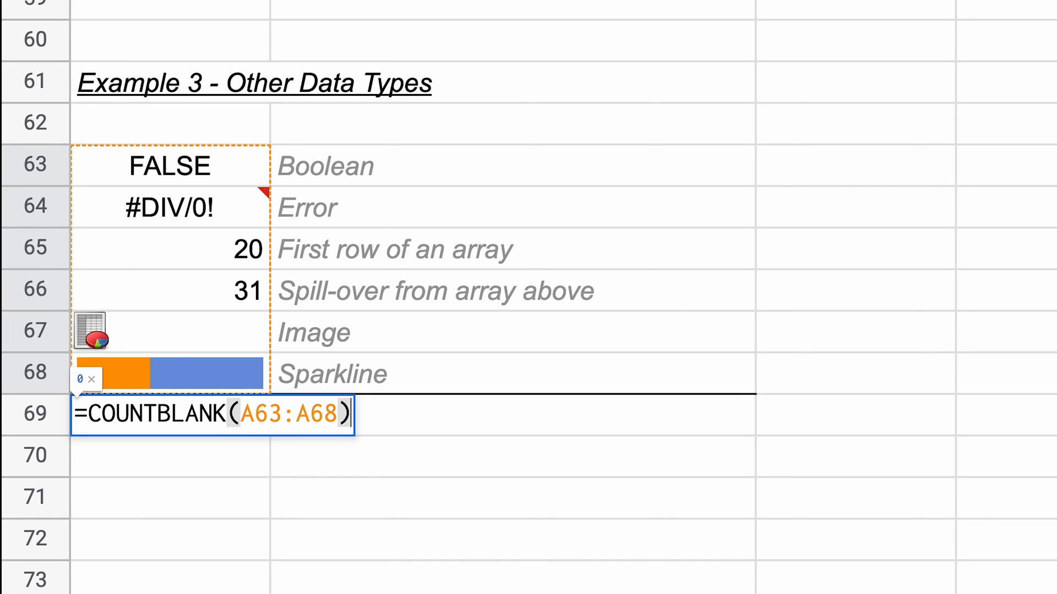
key("Return")
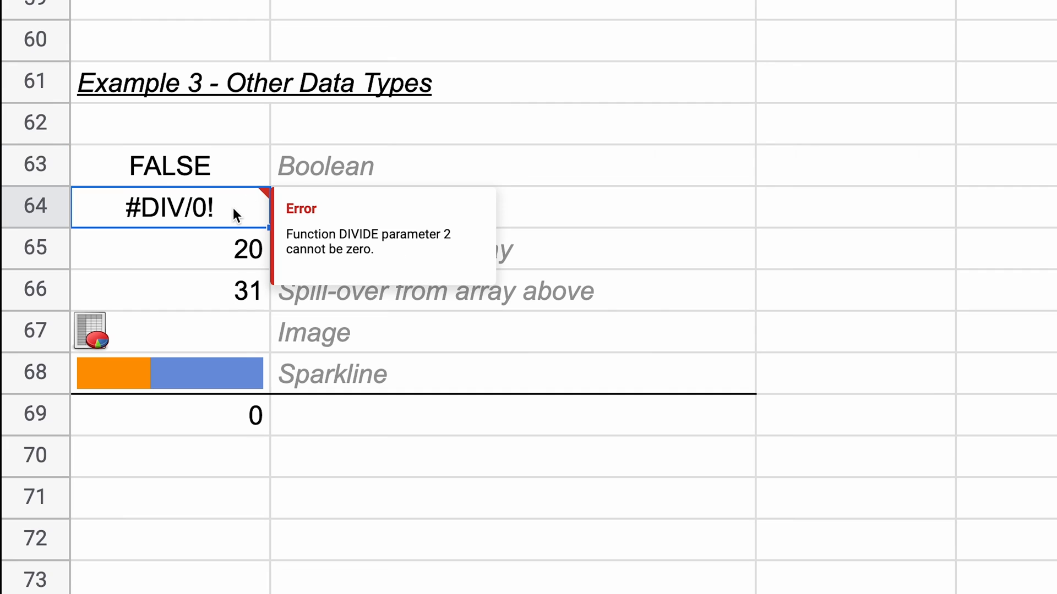
left_click(168, 248)
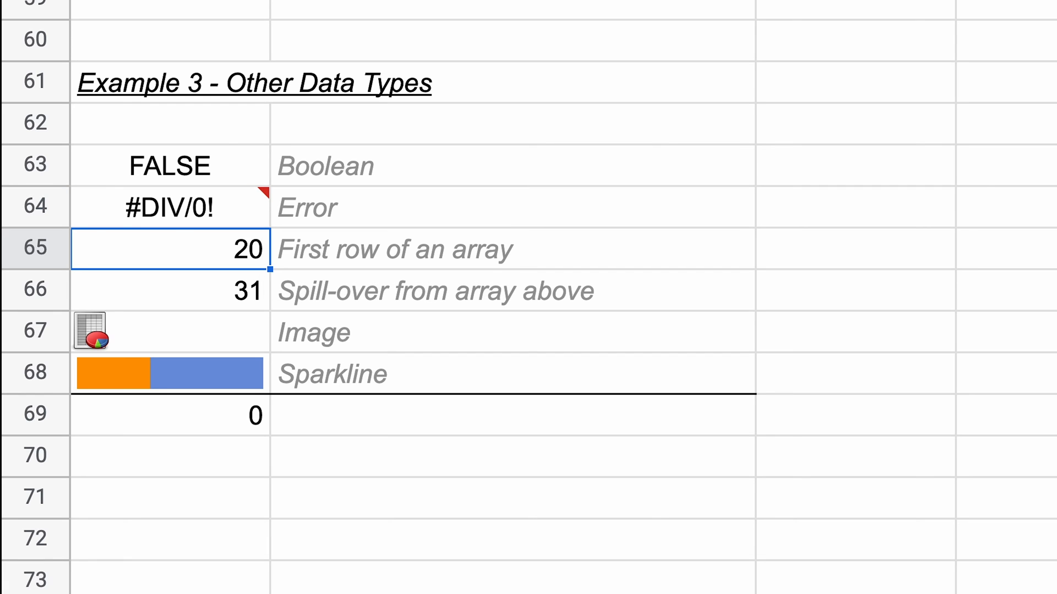
double_click(170, 249)
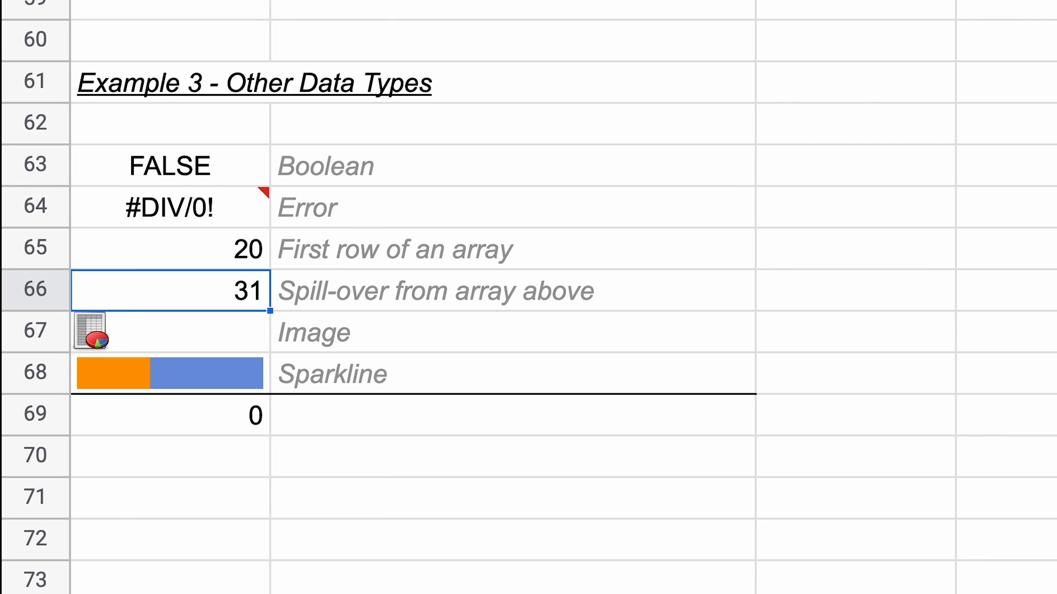
key("Delete")
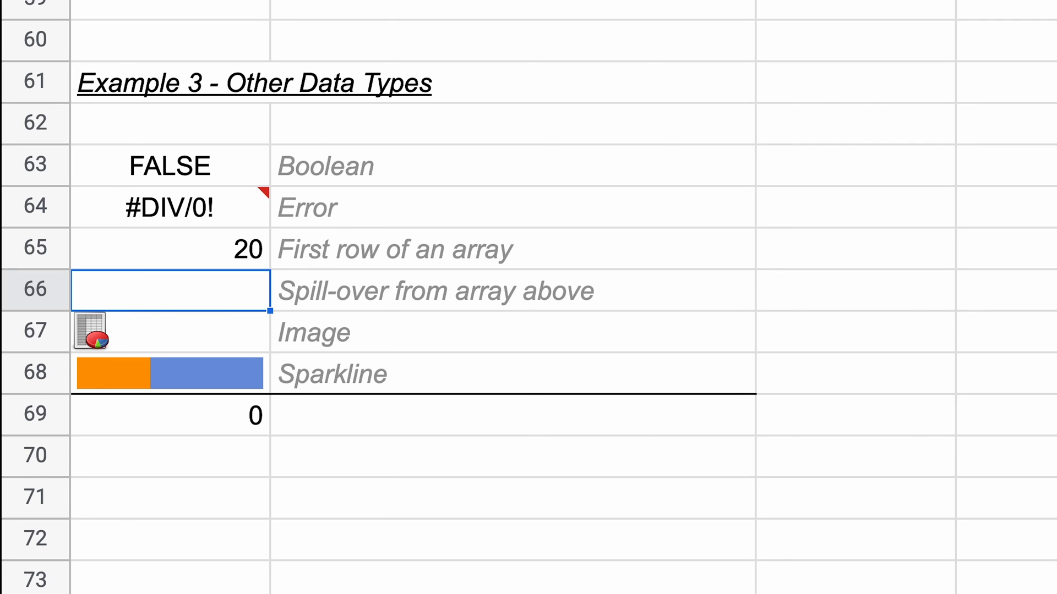
type("31")
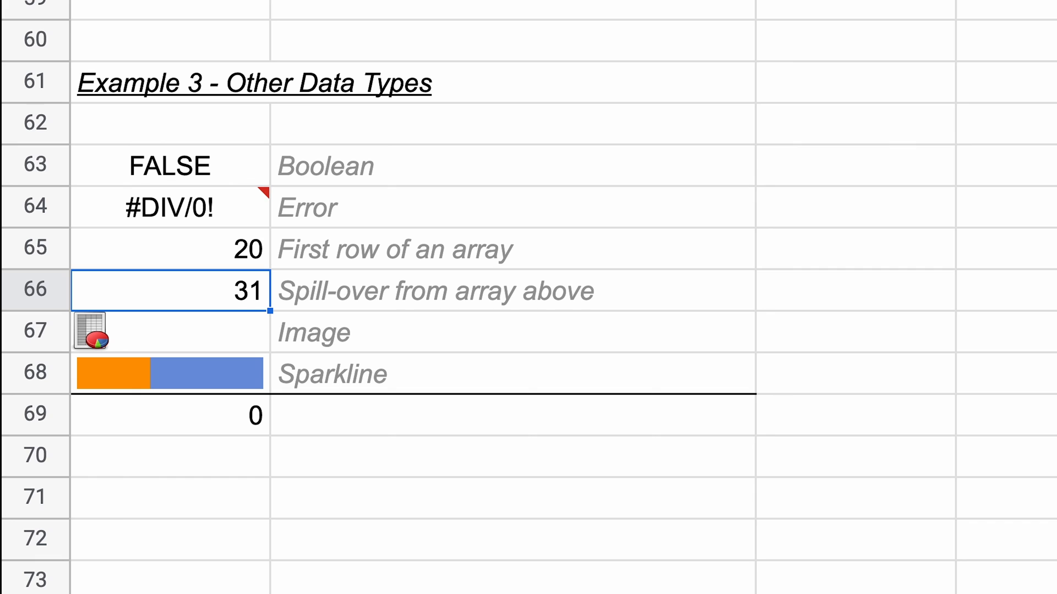
left_click(168, 330)
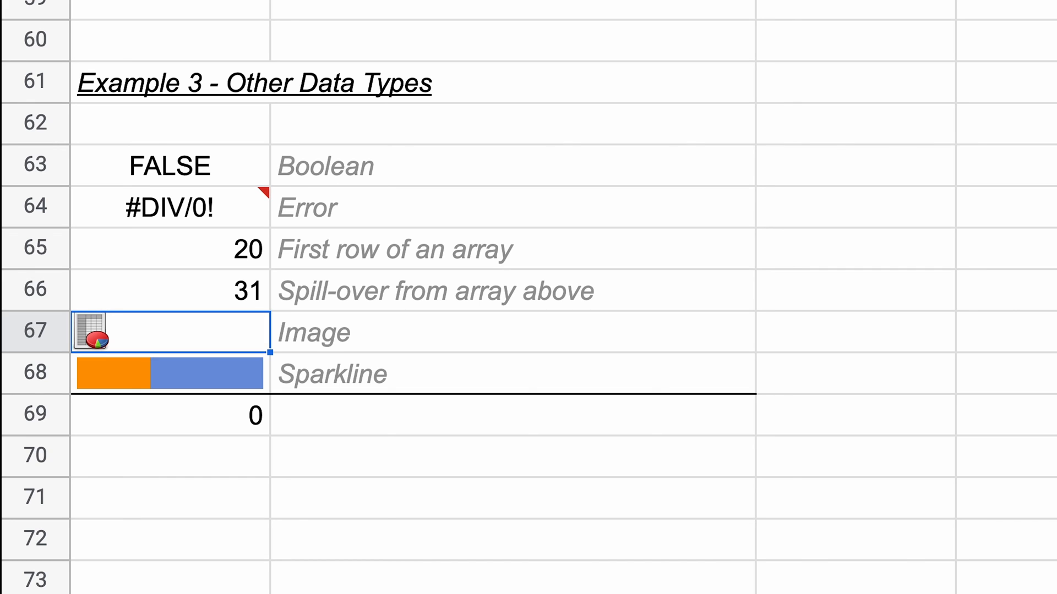
left_click(115, 69)
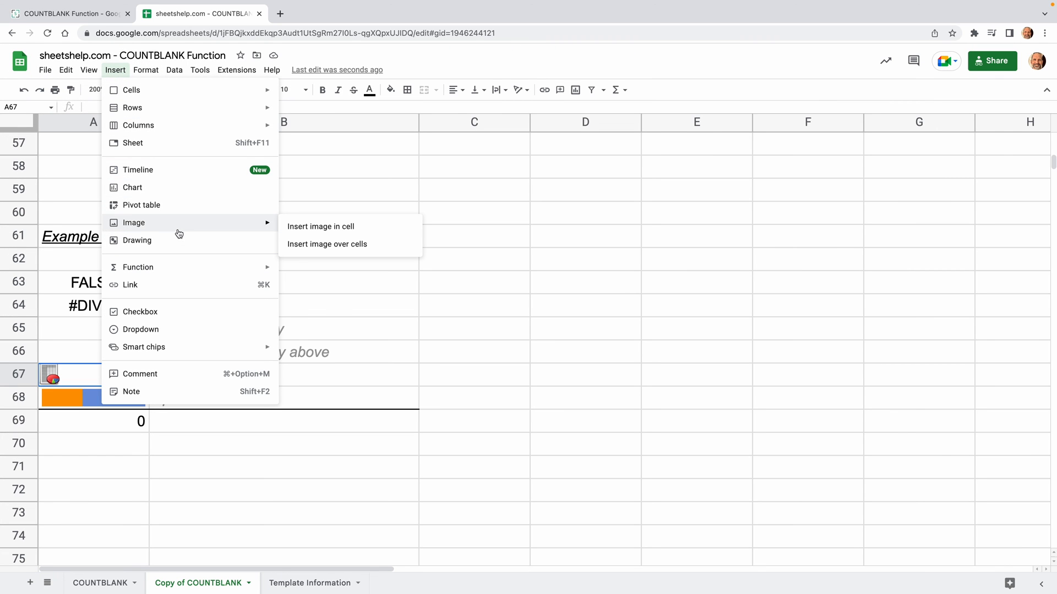
mouse_move(73, 382)
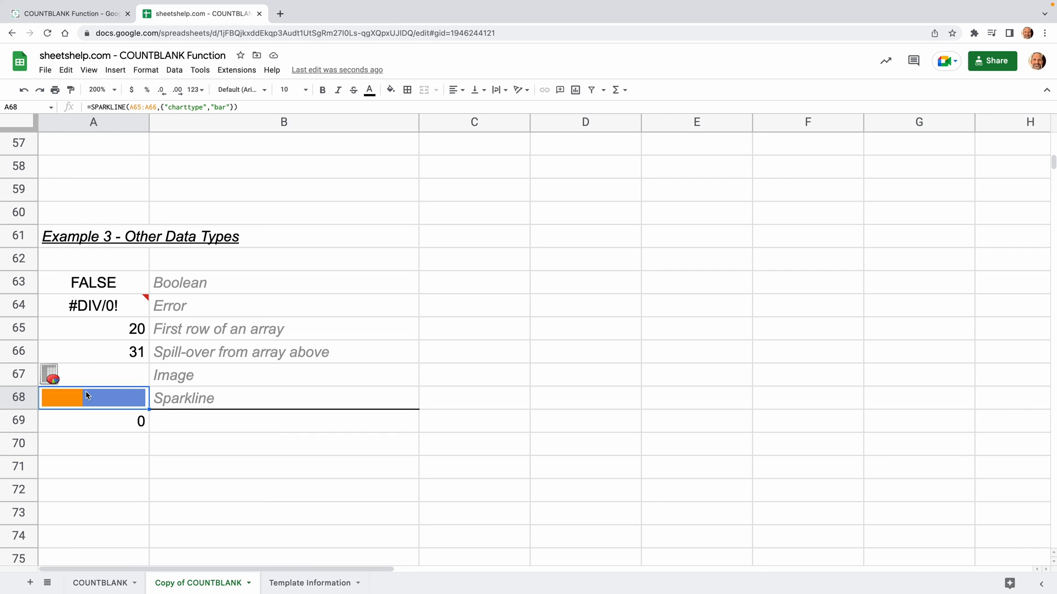
Select B70 beneath the blank count and start typing =TYPE.
left_click(93, 443)
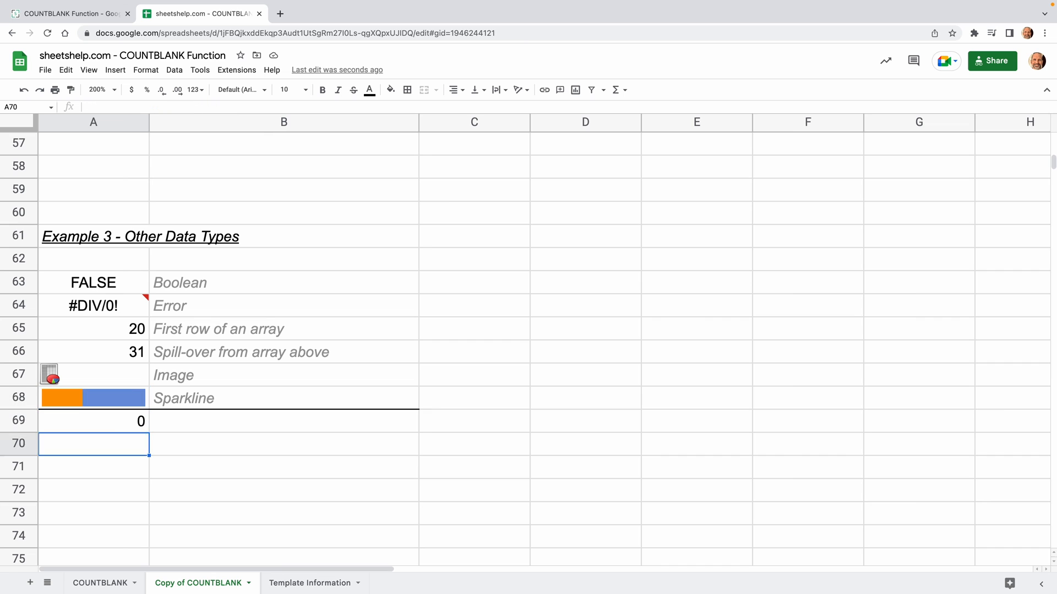
left_click(283, 444)
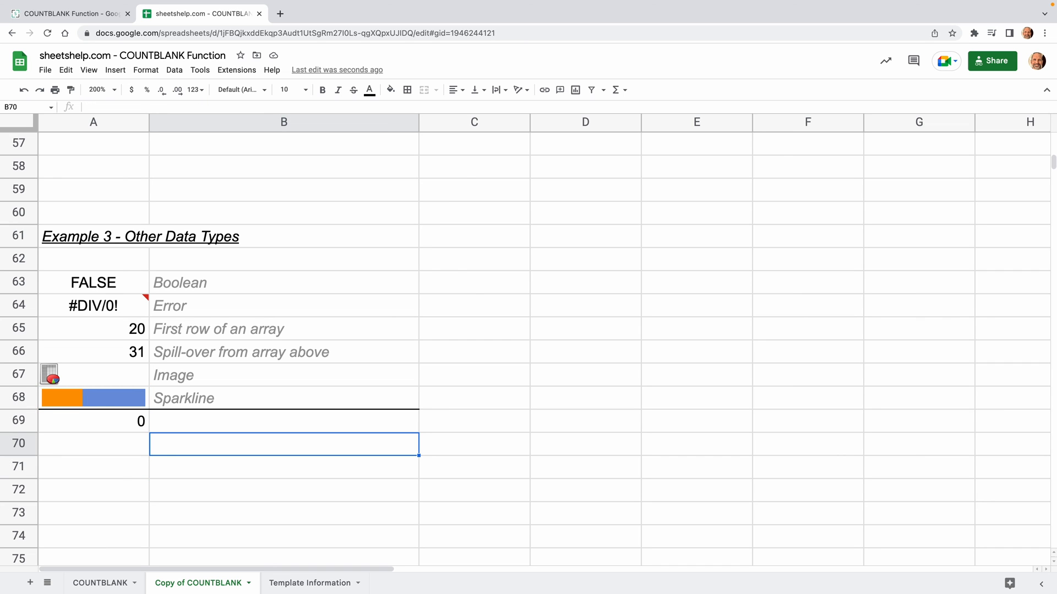
type("=TYPE")
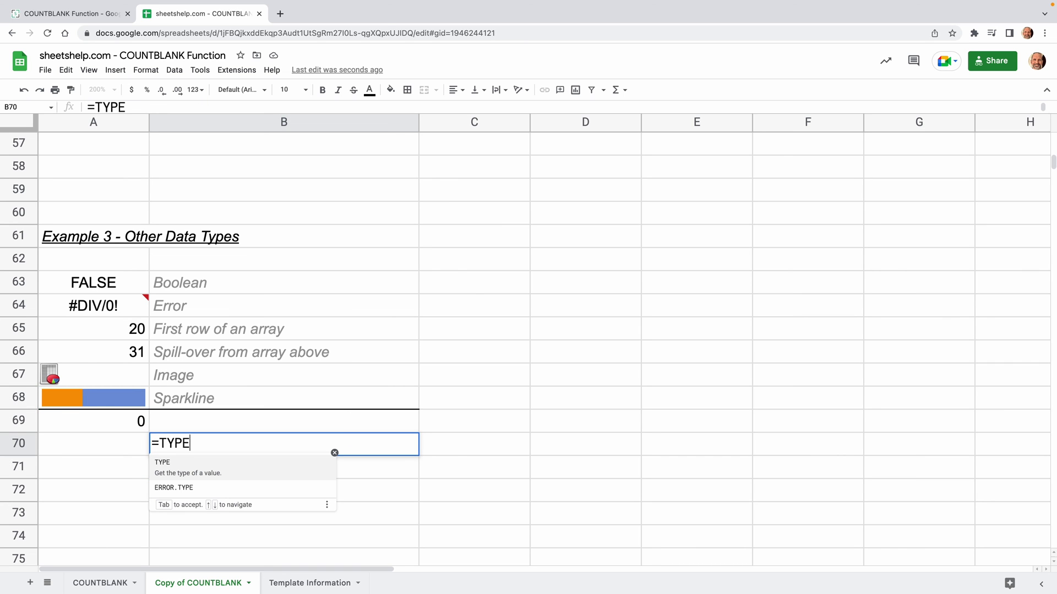